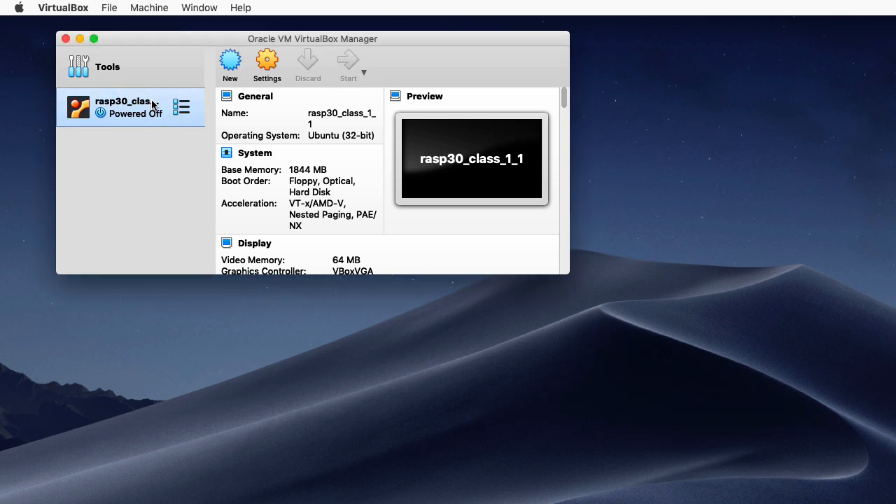
# - Start the rasp30_class_1_1 VM and dismiss the keyboard/mouse capture notices on its desktop
pyautogui.click(347, 63)
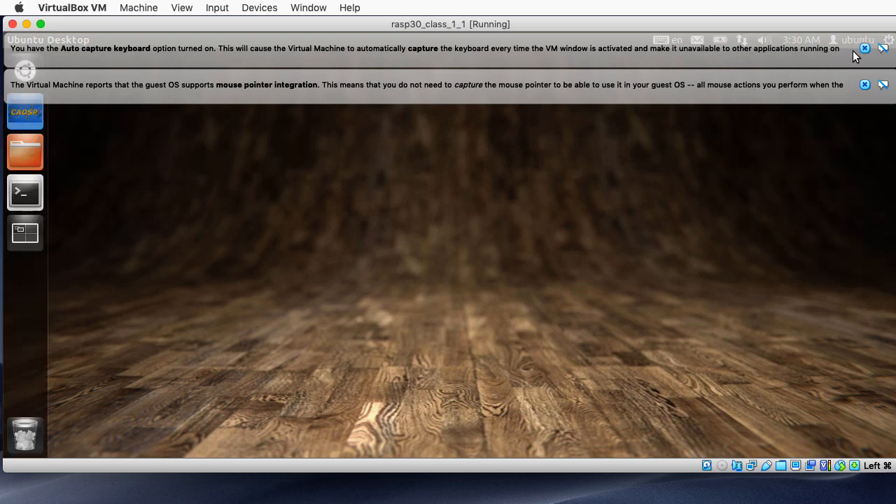
pyautogui.click(865, 48)
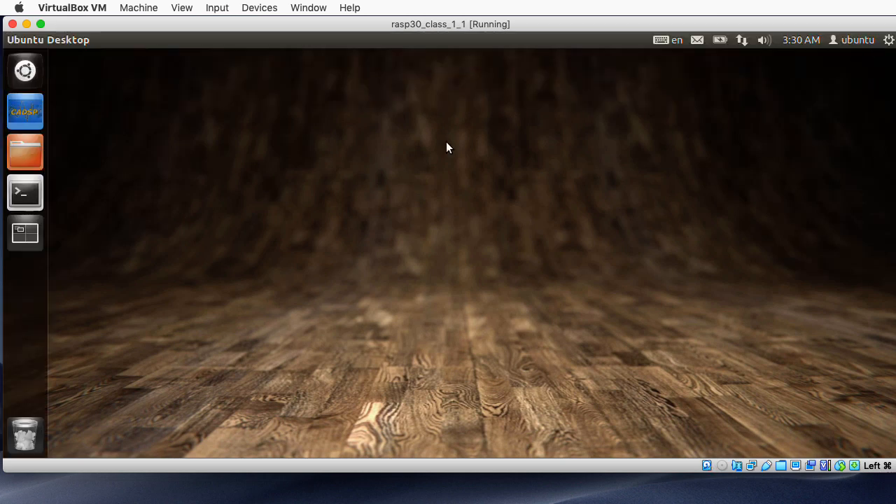
pyautogui.moveTo(25, 112)
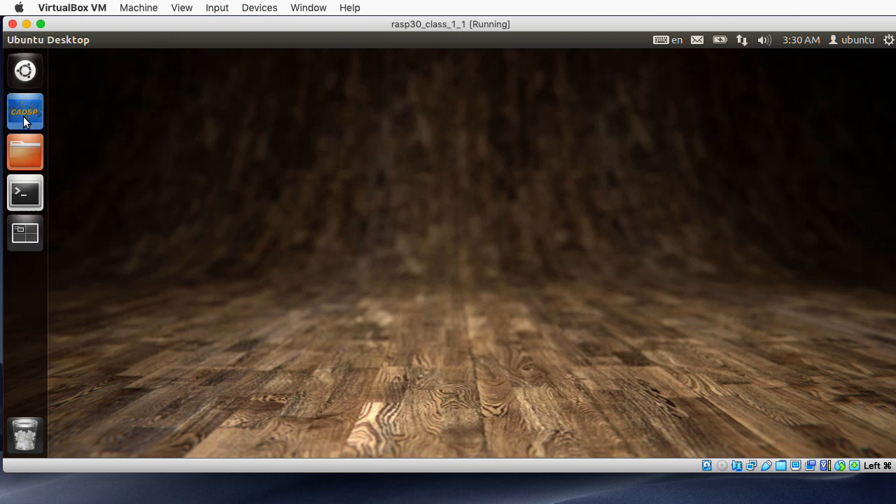
# - Launch the RASP design tools from the CADSP launcher, opening the Scilab 5.4.1 console
pyautogui.click(25, 112)
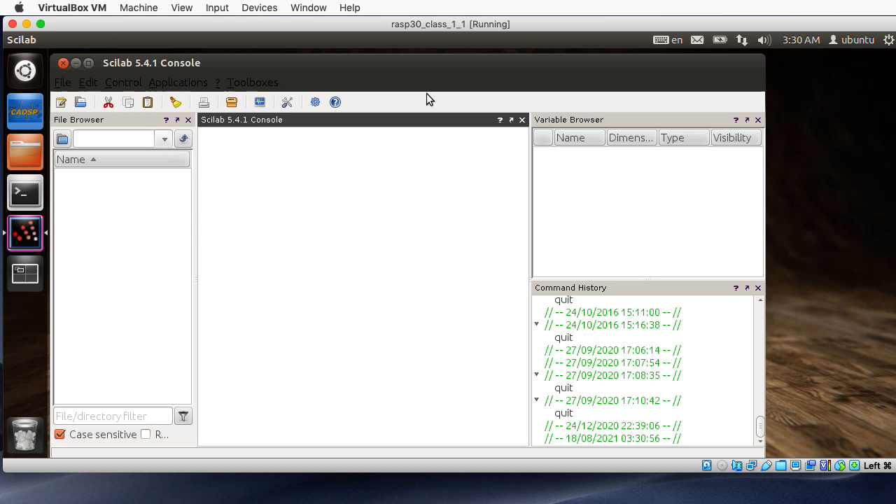
pyautogui.moveTo(790, 170)
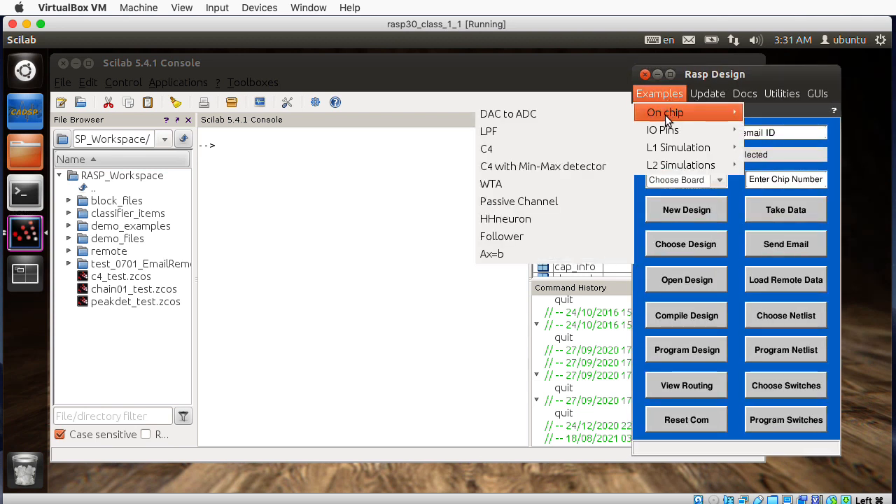
pyautogui.moveTo(662, 130)
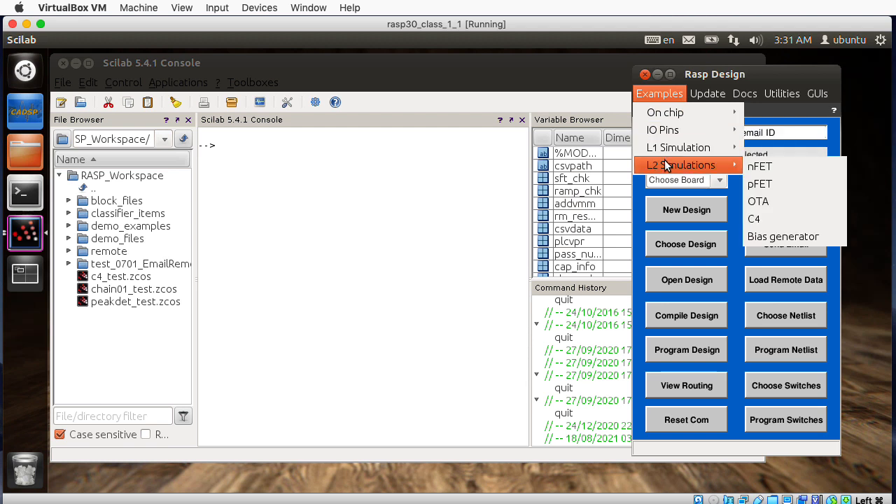
pyautogui.moveTo(662, 130)
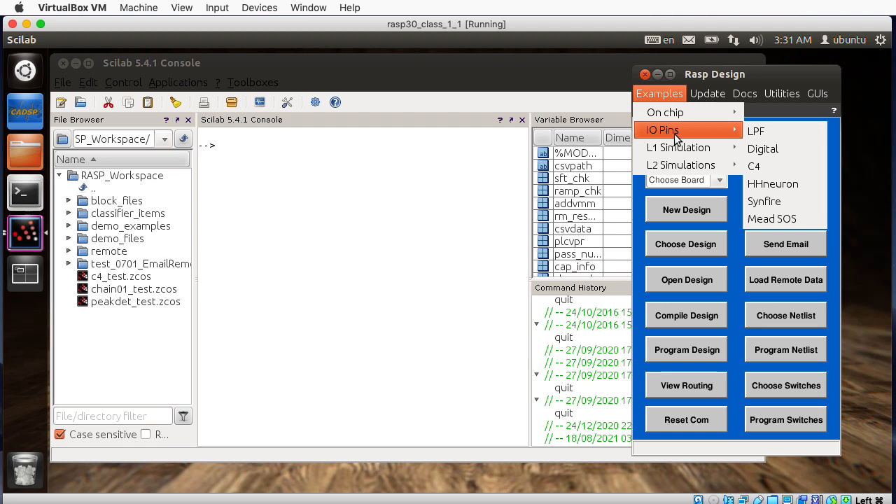
pyautogui.moveTo(664, 112)
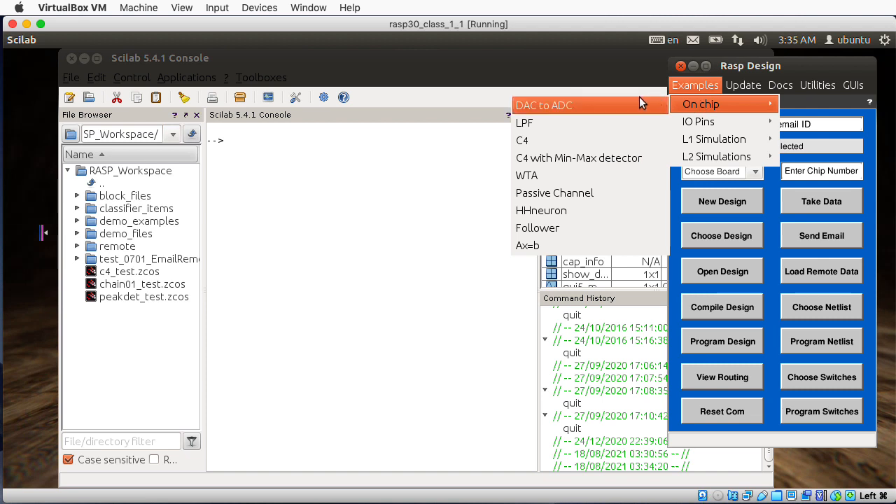
pyautogui.moveTo(616, 109)
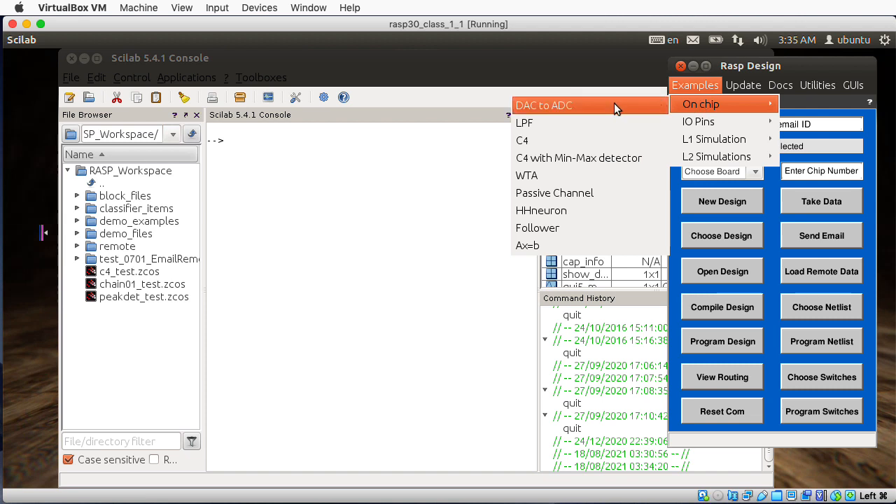
# - Run the dac_adc_onchip example with the predefined input, view its staircase plot and close it
pyautogui.click(543, 105)
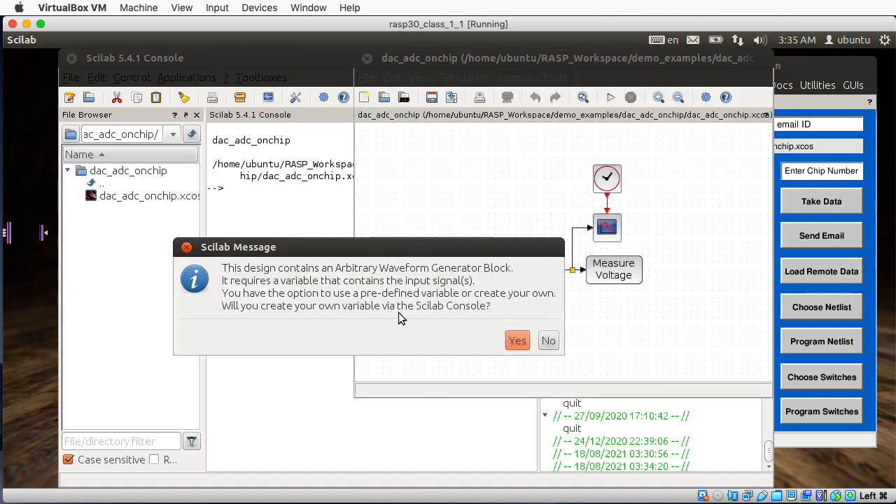
pyautogui.moveTo(549, 342)
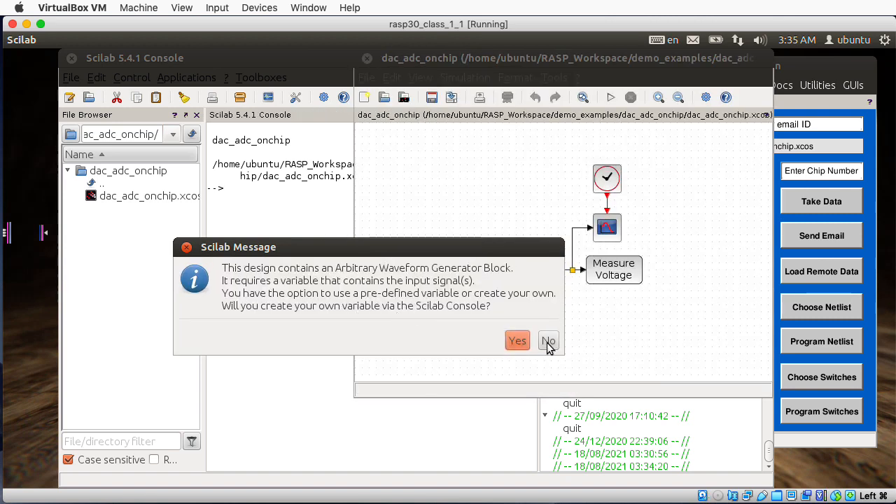
pyautogui.click(549, 342)
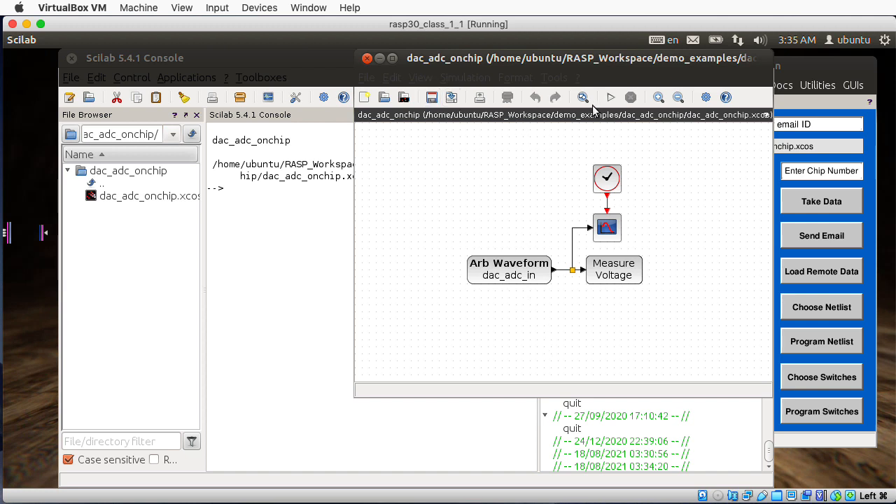
pyautogui.click(610, 98)
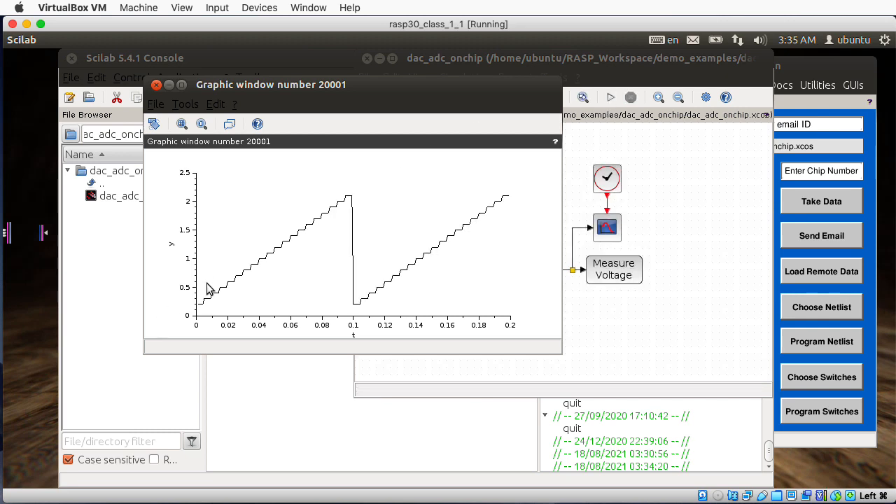
pyautogui.moveTo(384, 204)
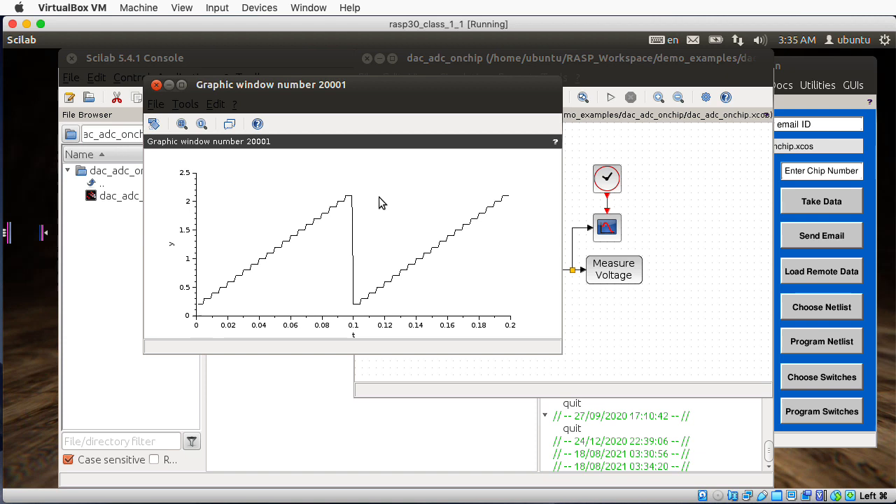
pyautogui.moveTo(377, 193)
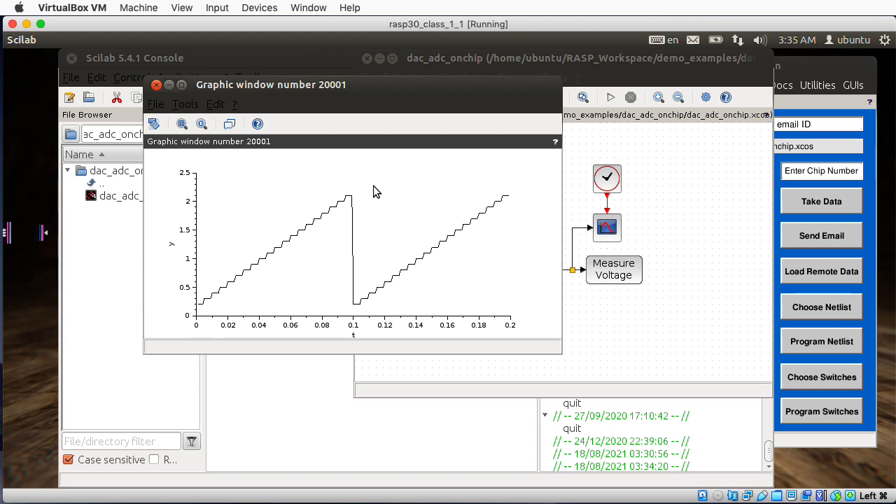
pyautogui.moveTo(371, 191)
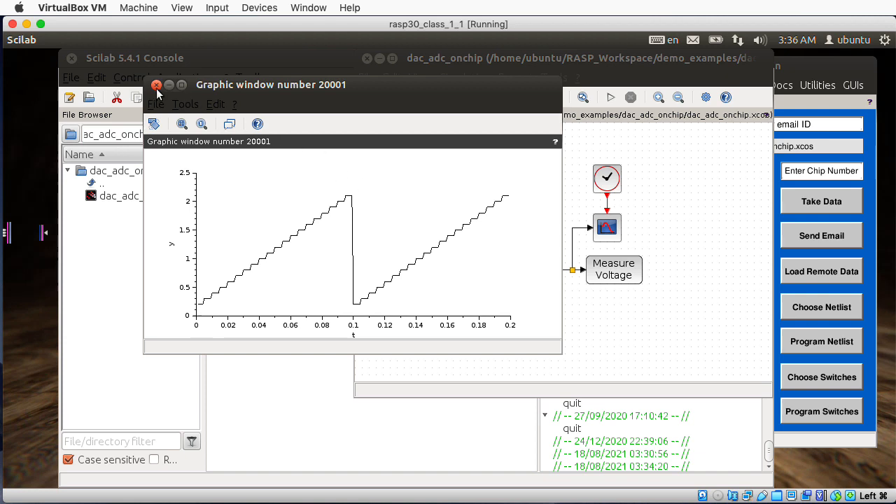
pyautogui.click(157, 85)
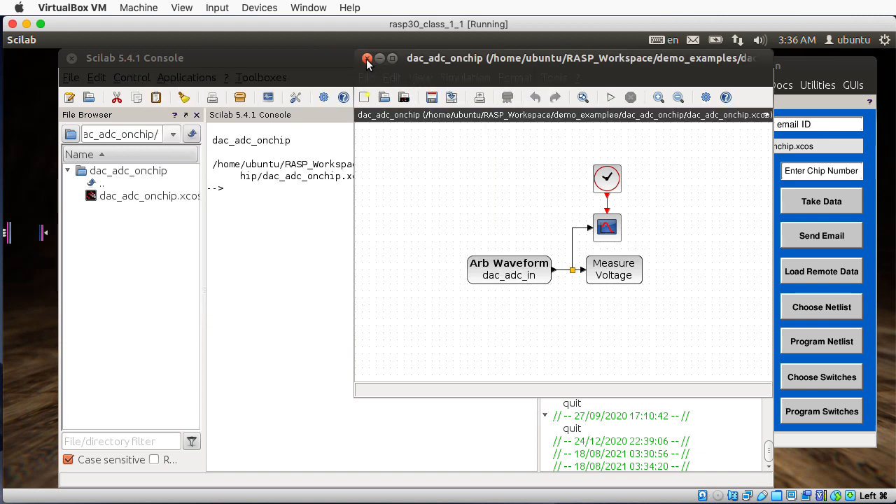
# - Close the DAC-to-ADC design, run the lpf_onchip example with predefined input and close its pulse plot
pyautogui.click(367, 59)
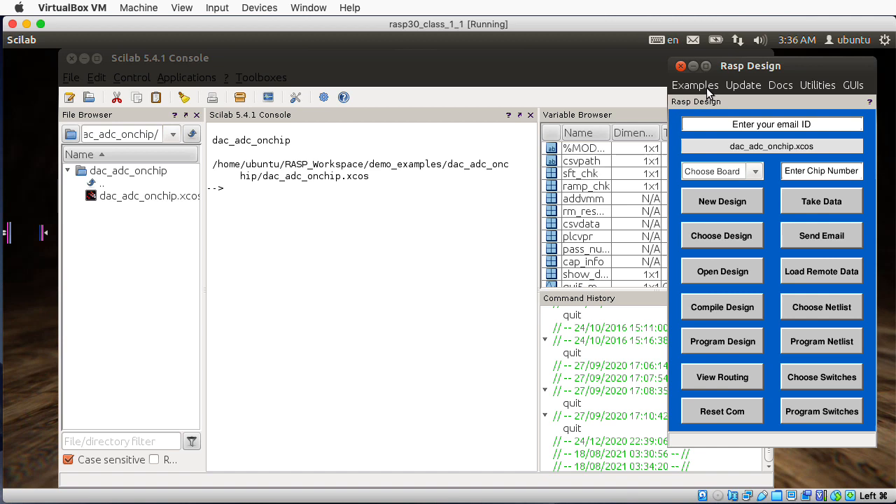
pyautogui.click(694, 85)
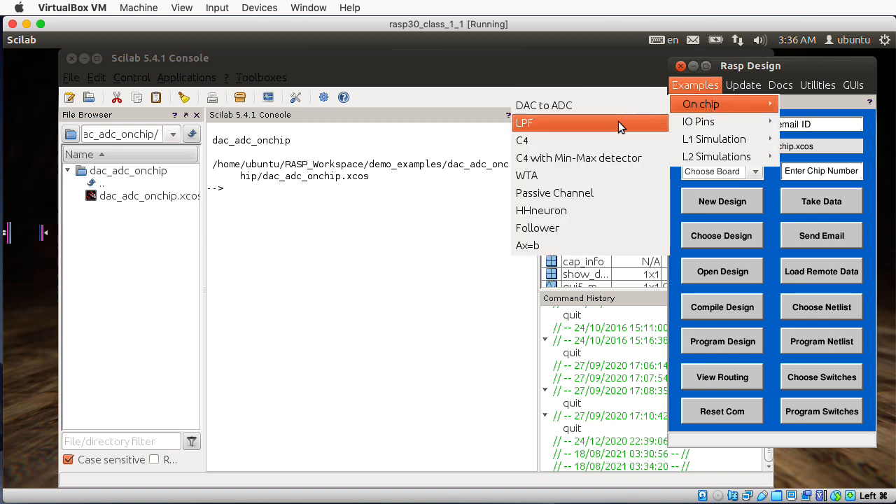
pyautogui.click(590, 124)
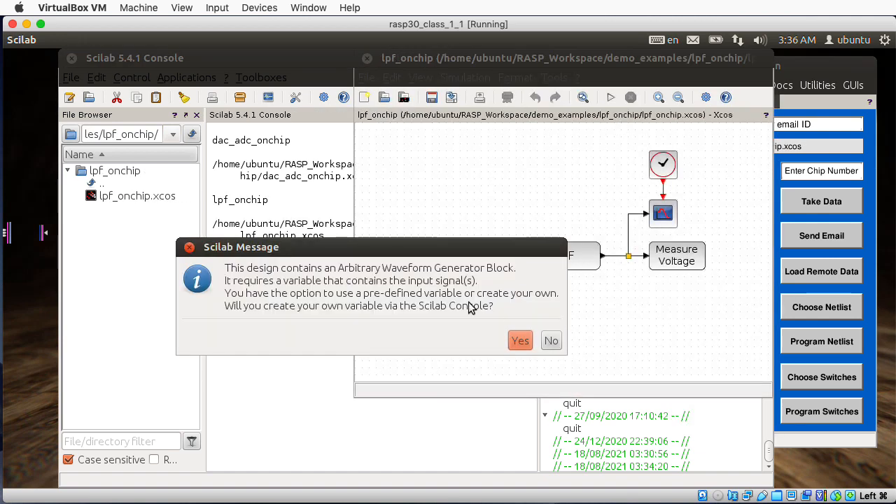
pyautogui.click(551, 341)
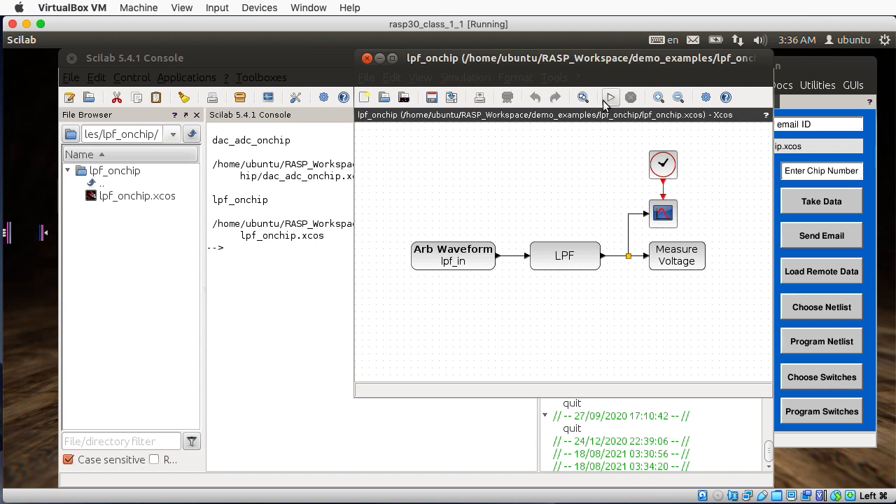
pyautogui.click(610, 98)
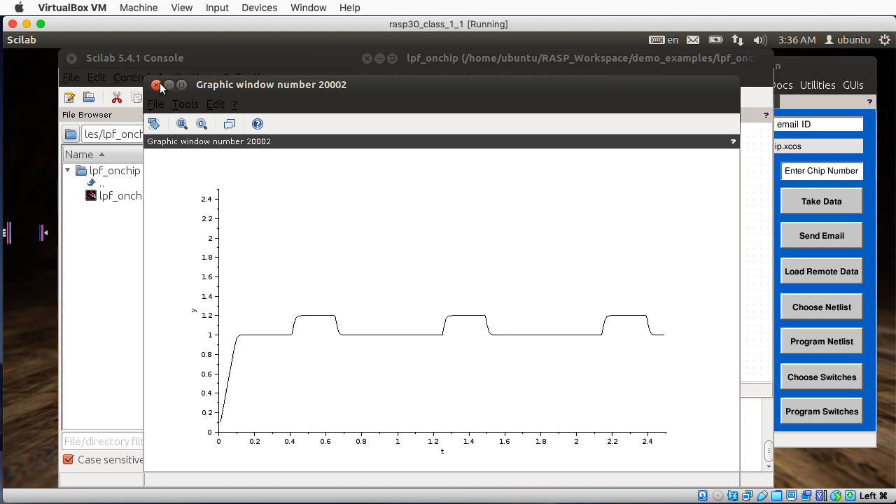
pyautogui.click(157, 85)
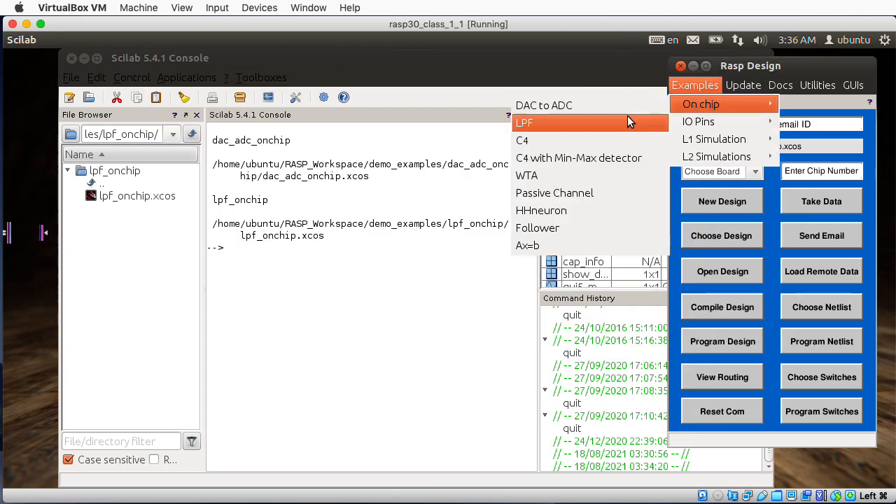
# - Load the c4_onchip example with the predefined input and dismiss the first port type and link size prompts
pyautogui.click(521, 140)
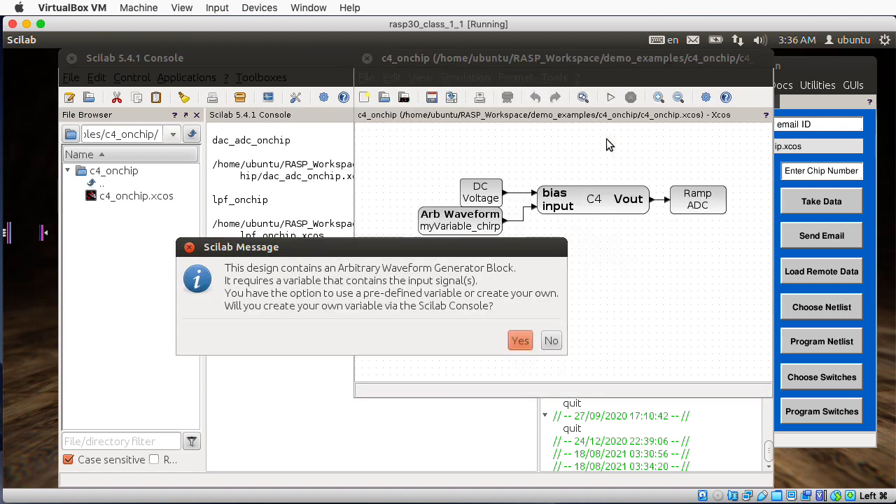
pyautogui.moveTo(553, 333)
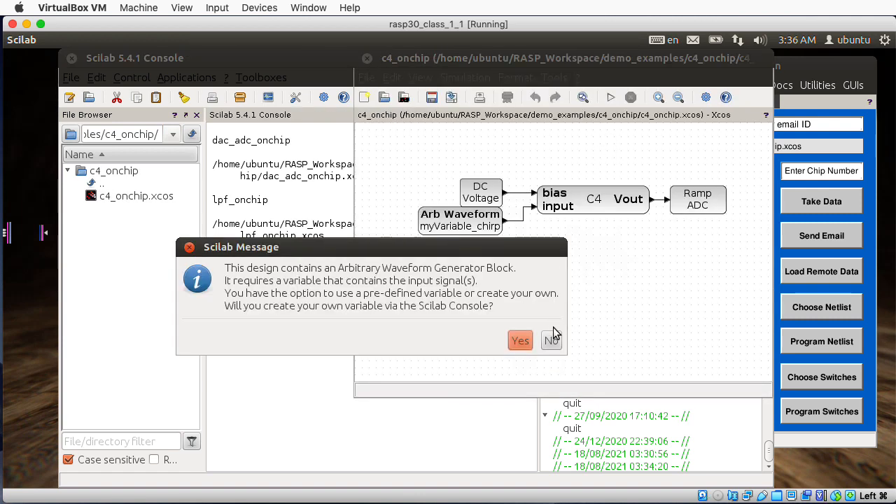
pyautogui.moveTo(551, 341)
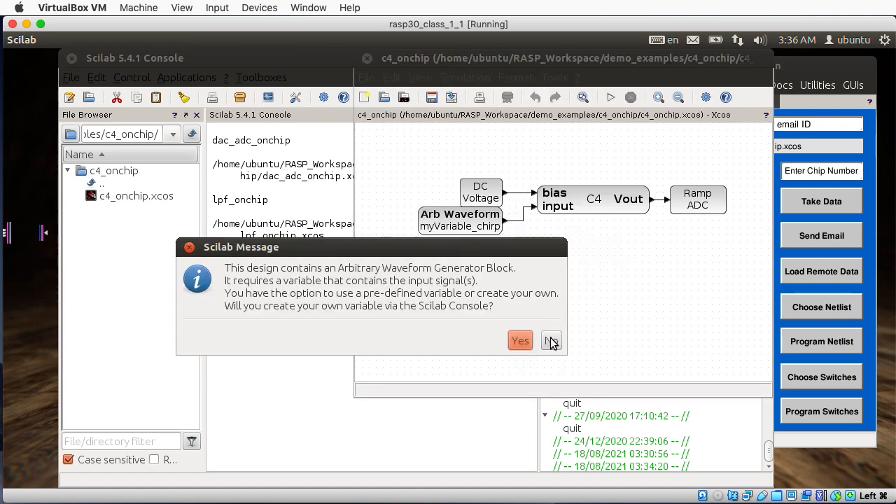
pyautogui.click(552, 340)
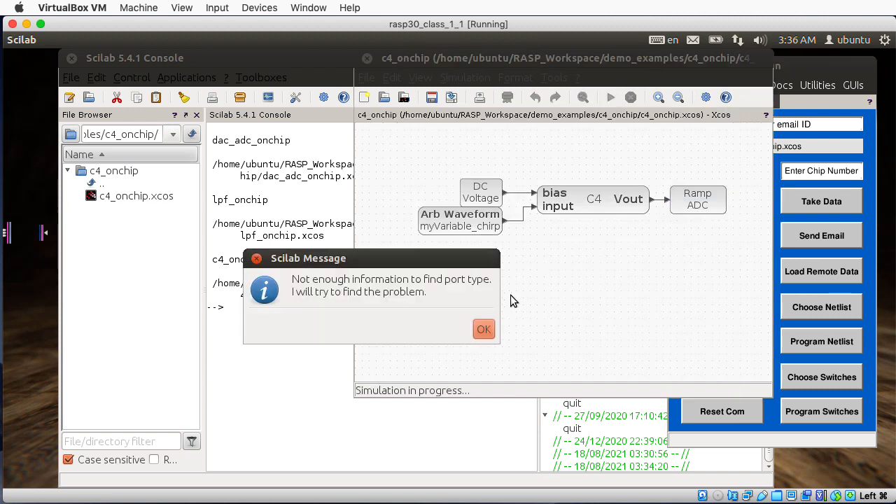
pyautogui.moveTo(455, 296)
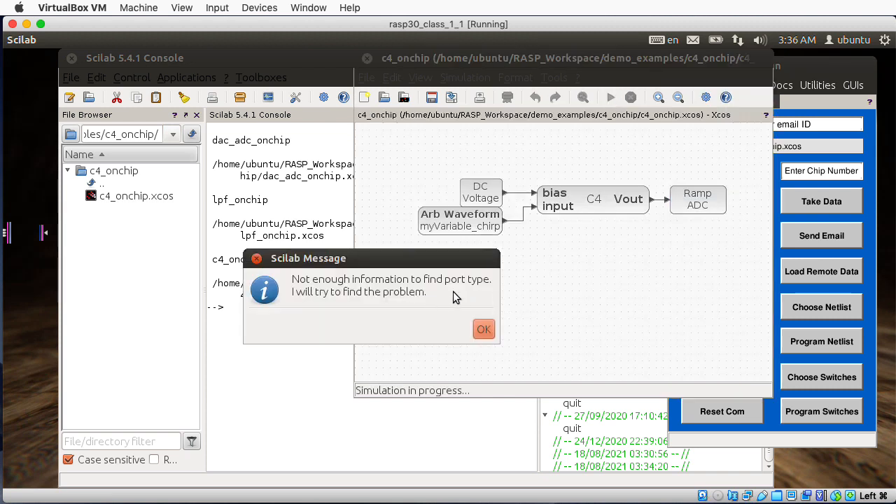
pyautogui.click(484, 329)
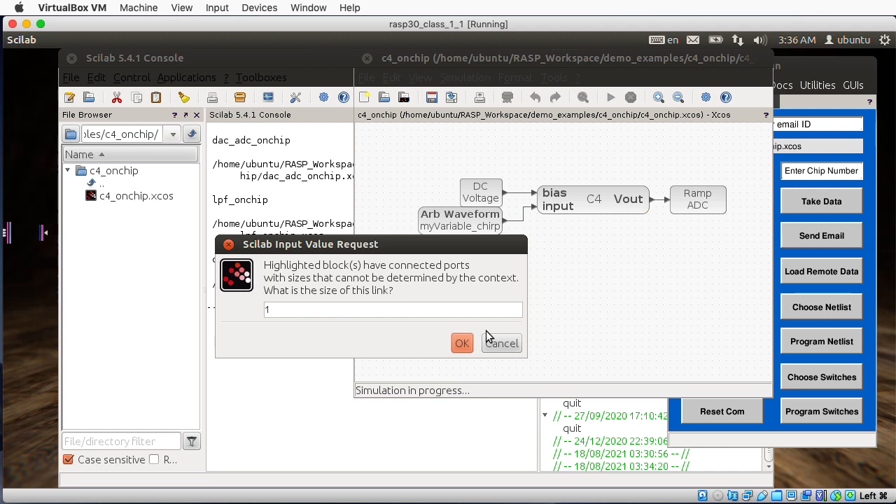
pyautogui.moveTo(409, 277)
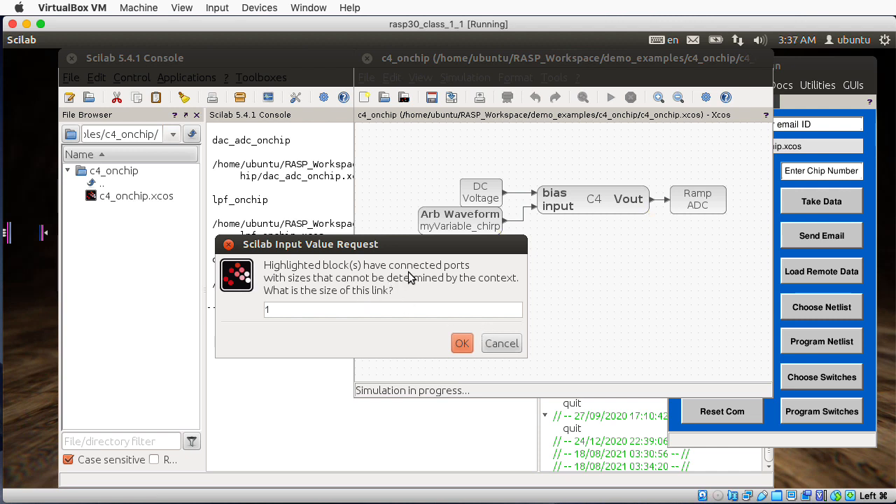
pyautogui.moveTo(376, 299)
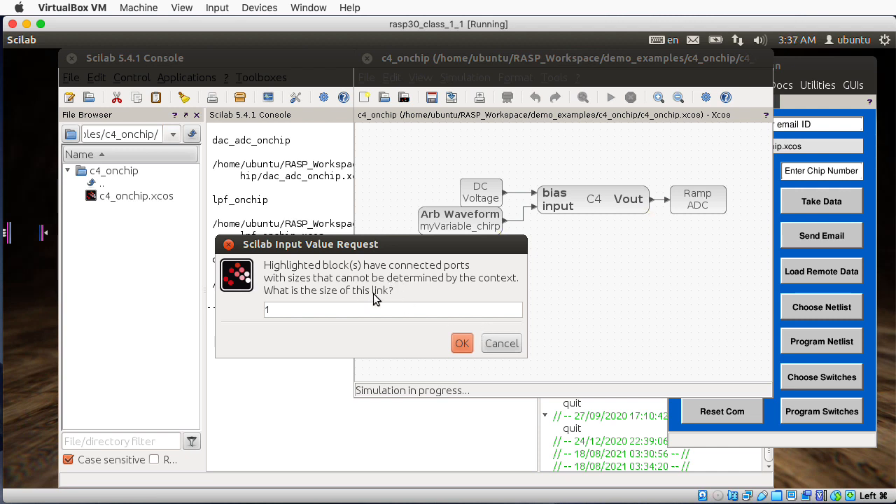
pyautogui.click(462, 343)
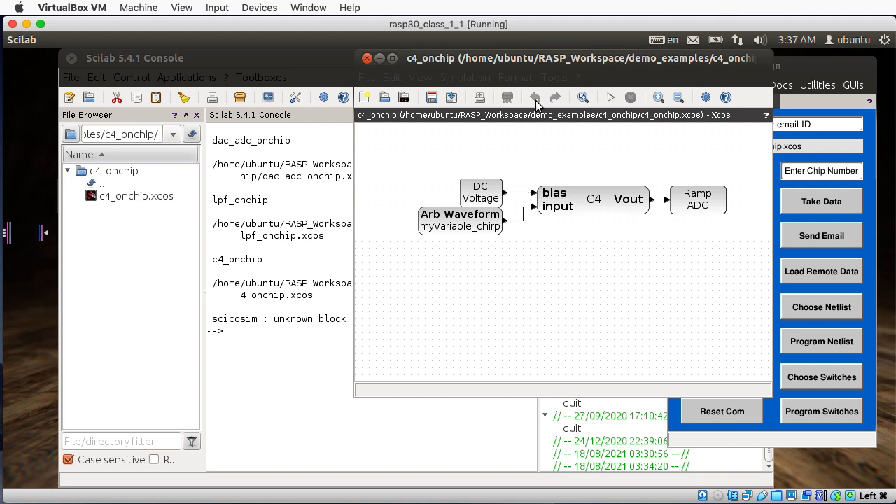
pyautogui.moveTo(502, 104)
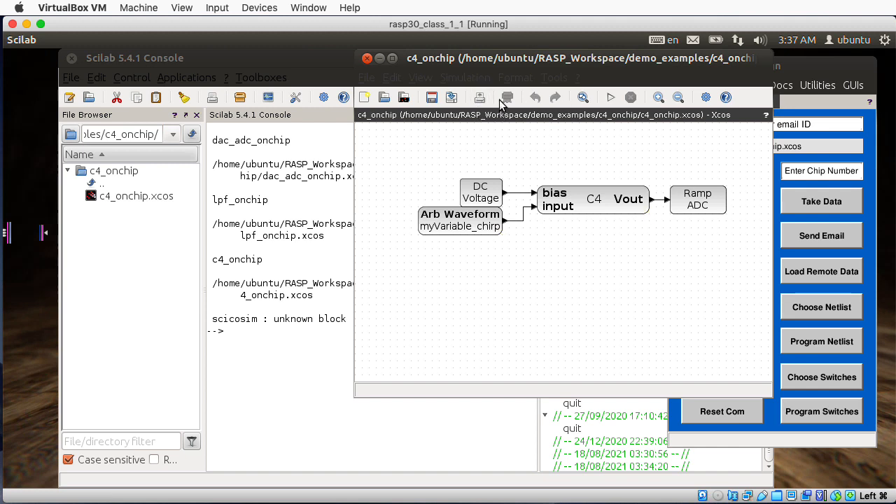
# - Retry the C4 simulation and dismiss the port type, link size and port size errors it raises
pyautogui.click(609, 98)
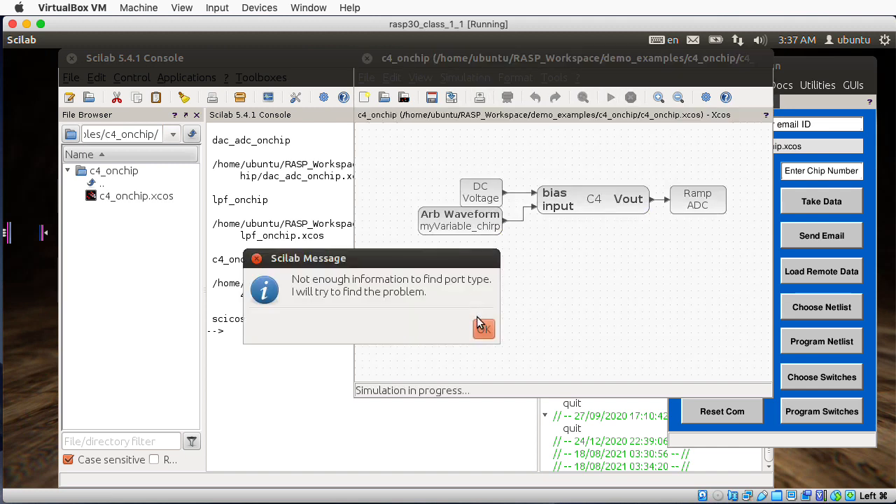
pyautogui.click(483, 328)
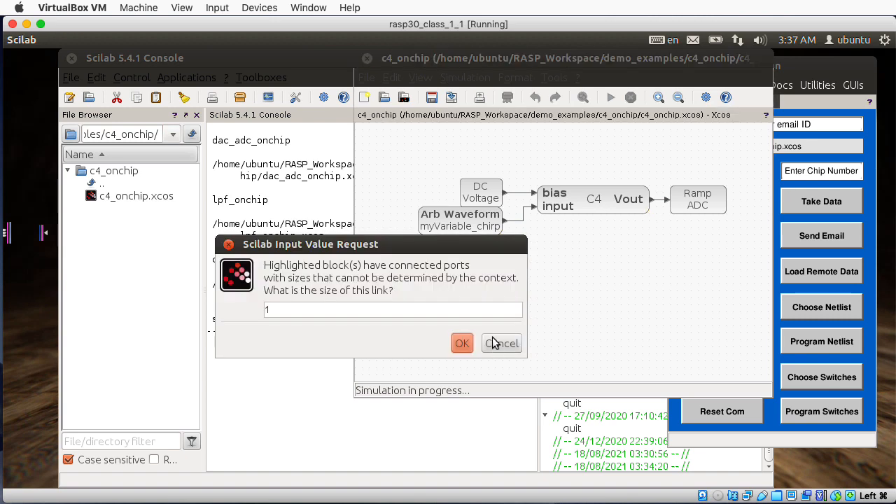
pyautogui.click(462, 343)
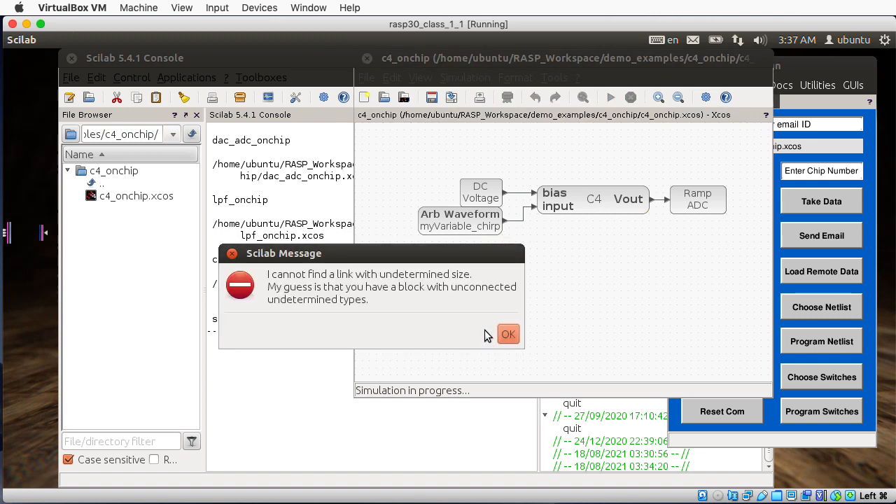
pyautogui.click(509, 333)
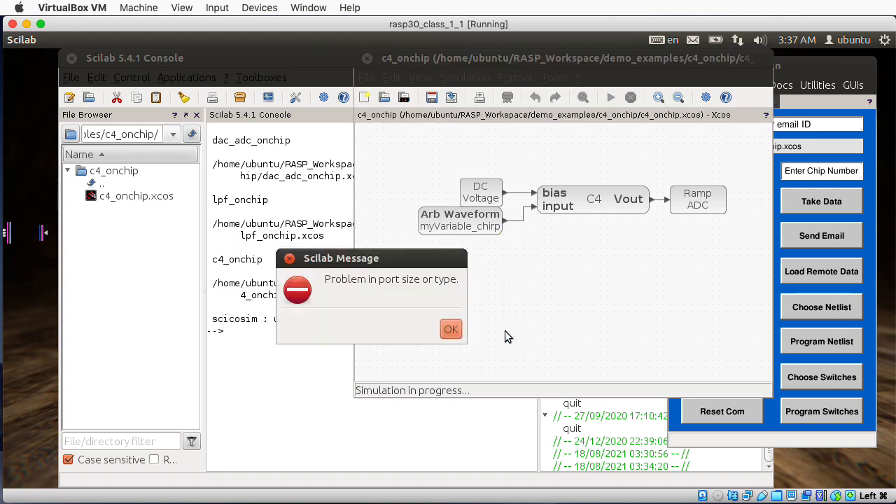
pyautogui.click(451, 329)
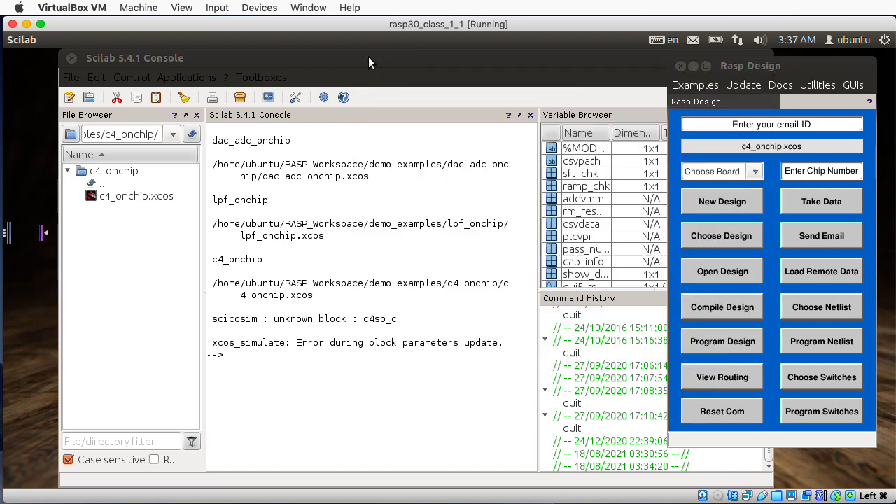
# - Load the c4_minmax_onchip example with the predefined input and start its simulation
pyautogui.click(694, 86)
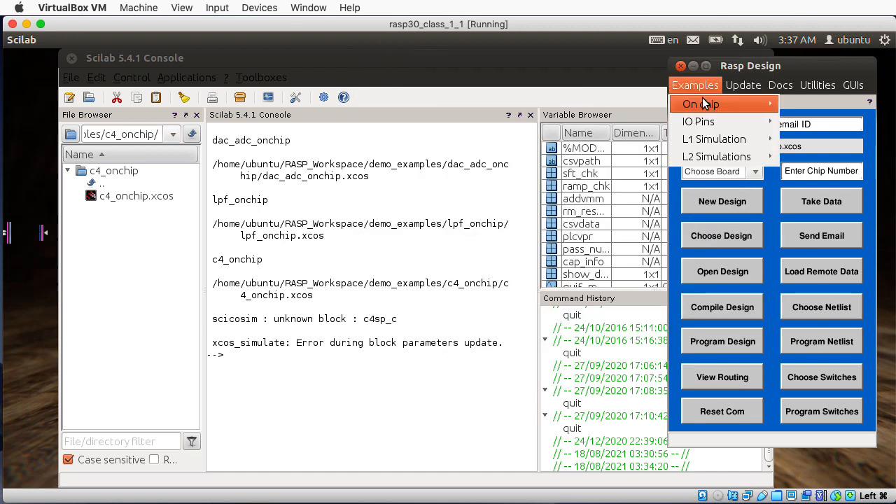
pyautogui.click(697, 104)
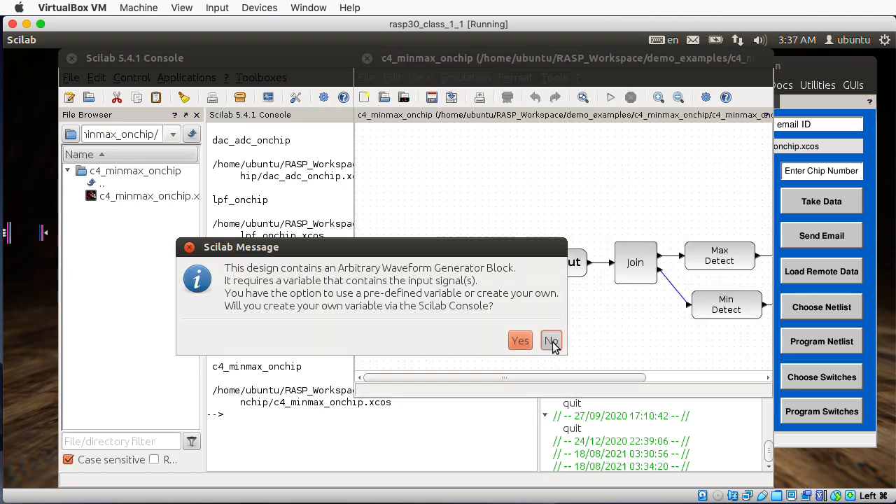
pyautogui.click(552, 341)
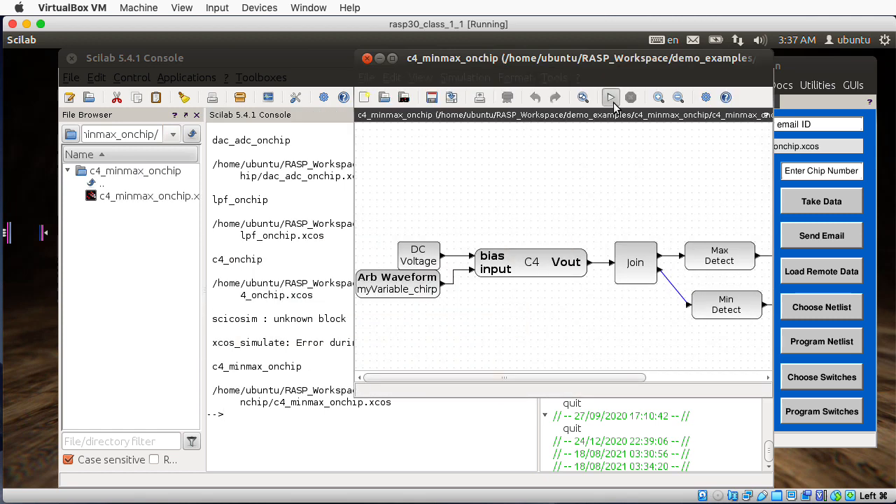
pyautogui.click(611, 97)
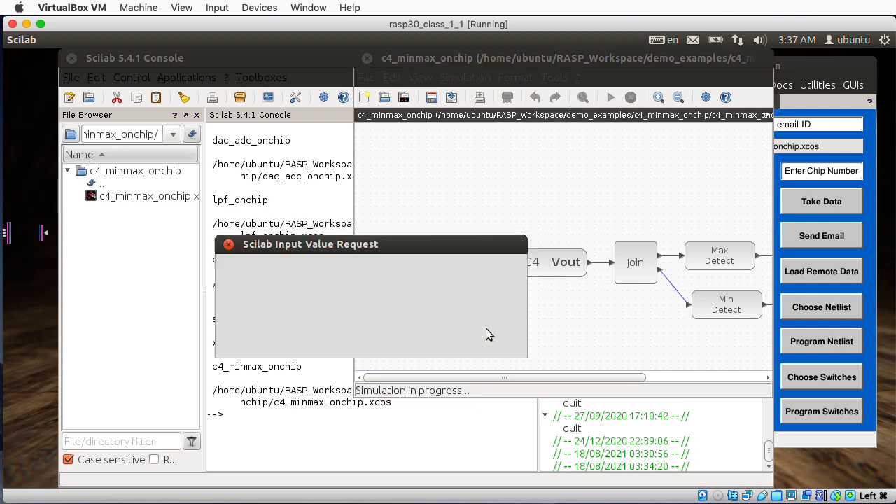